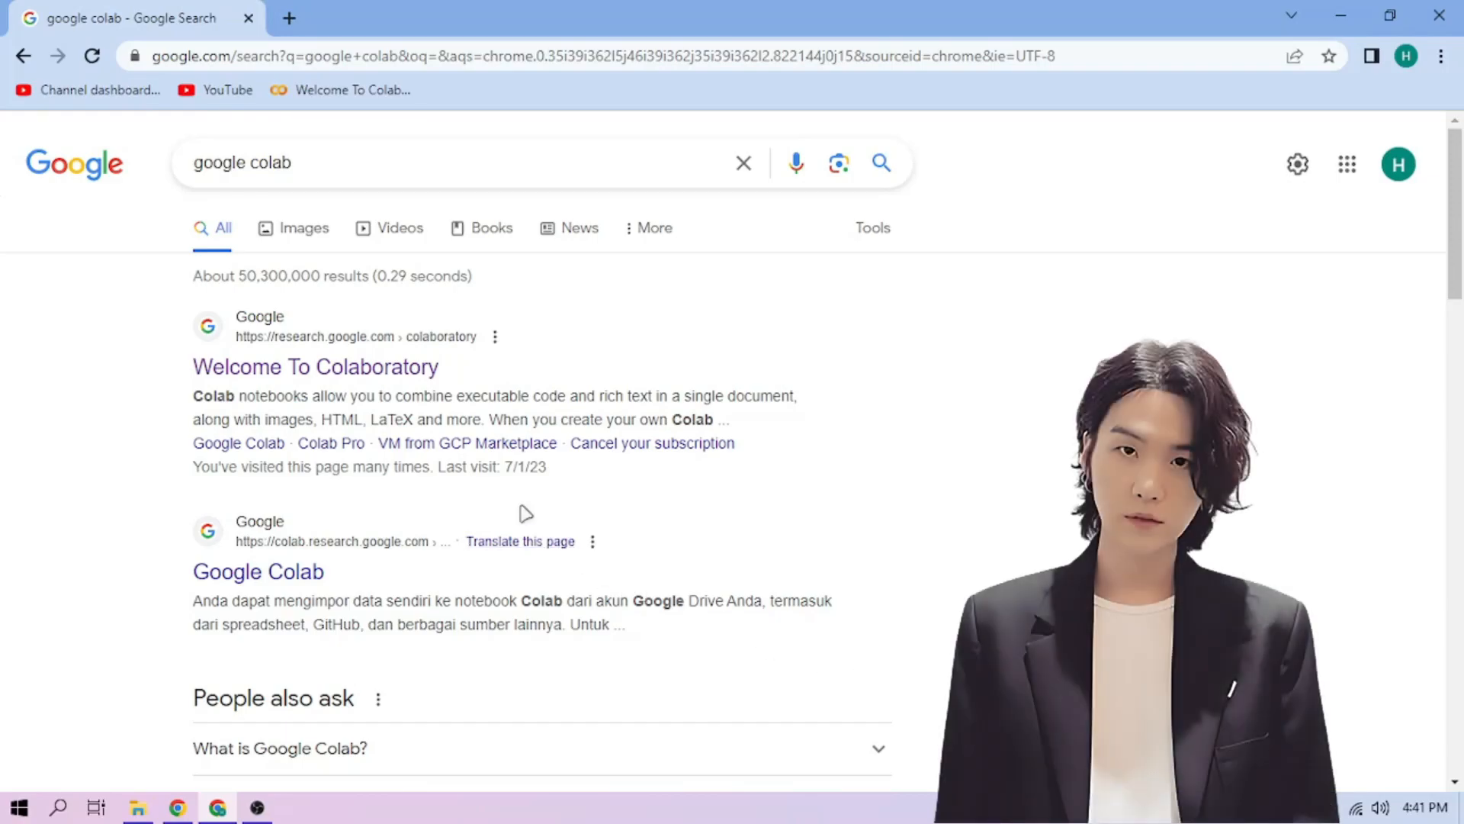
Upload and open the btssuga.ipynb notebook from the Colaboratory welcome page.
click(314, 366)
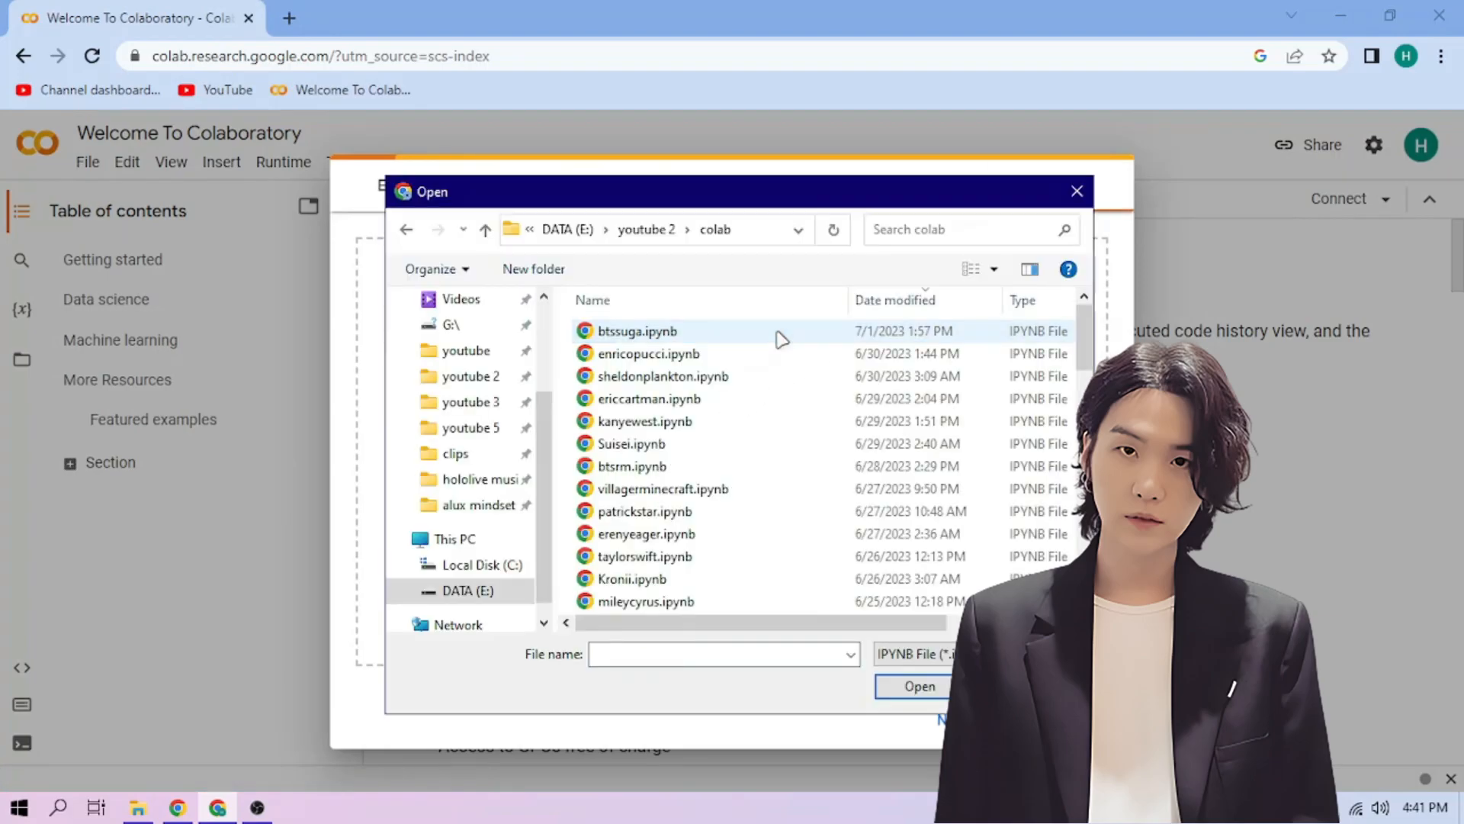
click(918, 685)
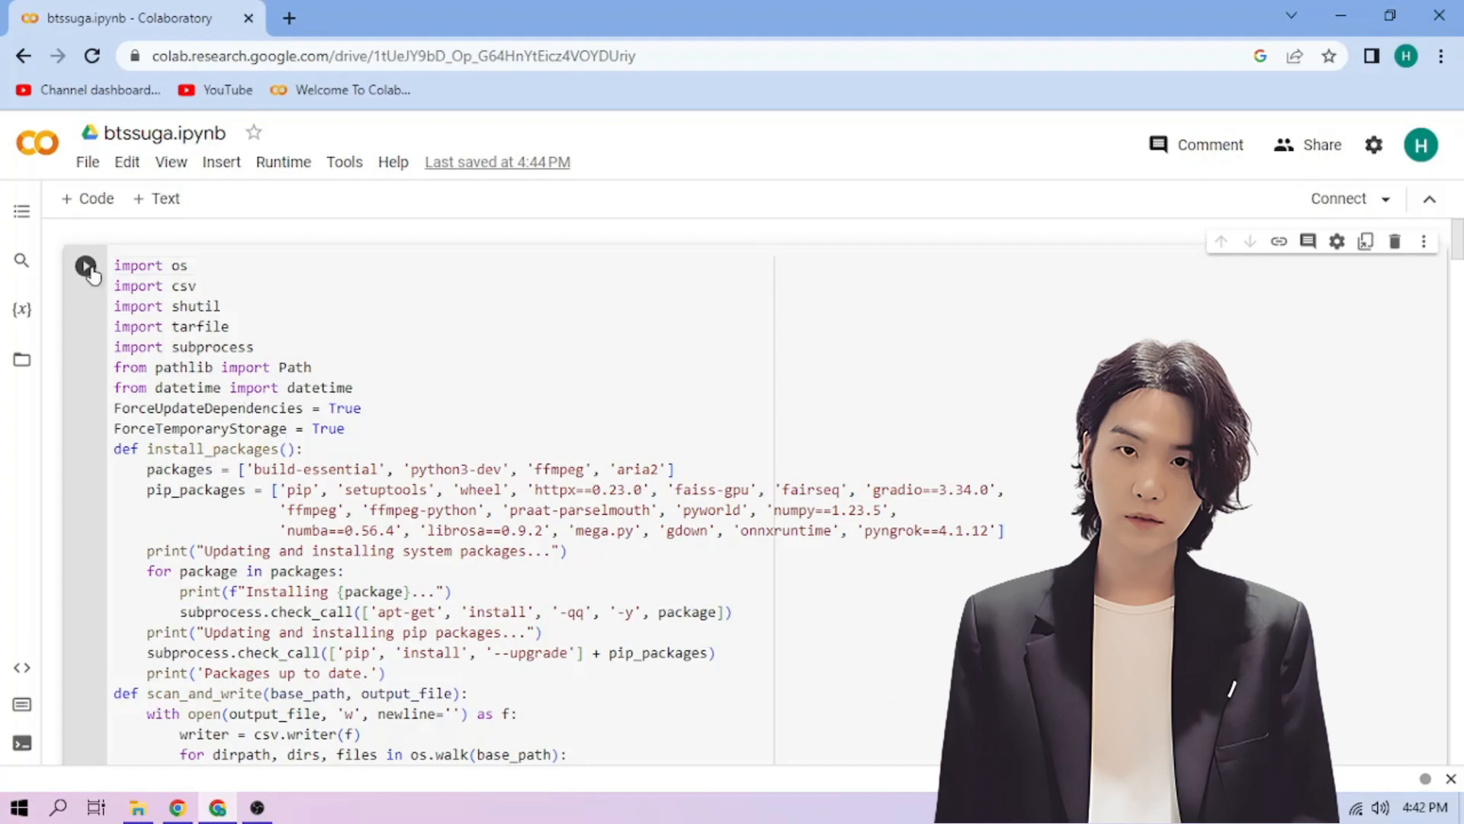
Run the setup cell, open the gradio.live link, and select Suga_e200.pth for inference.
click(85, 265)
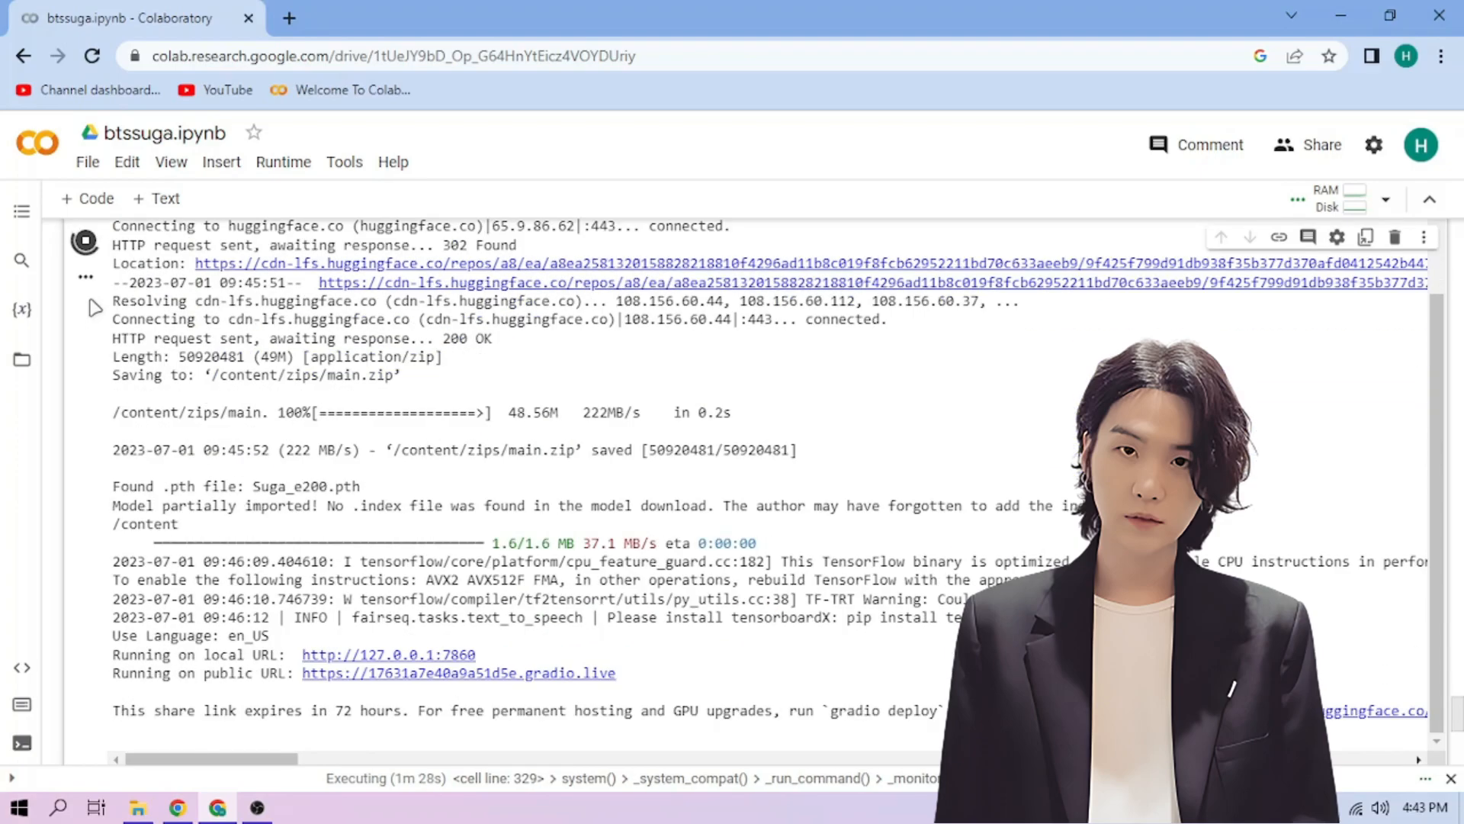
click(457, 672)
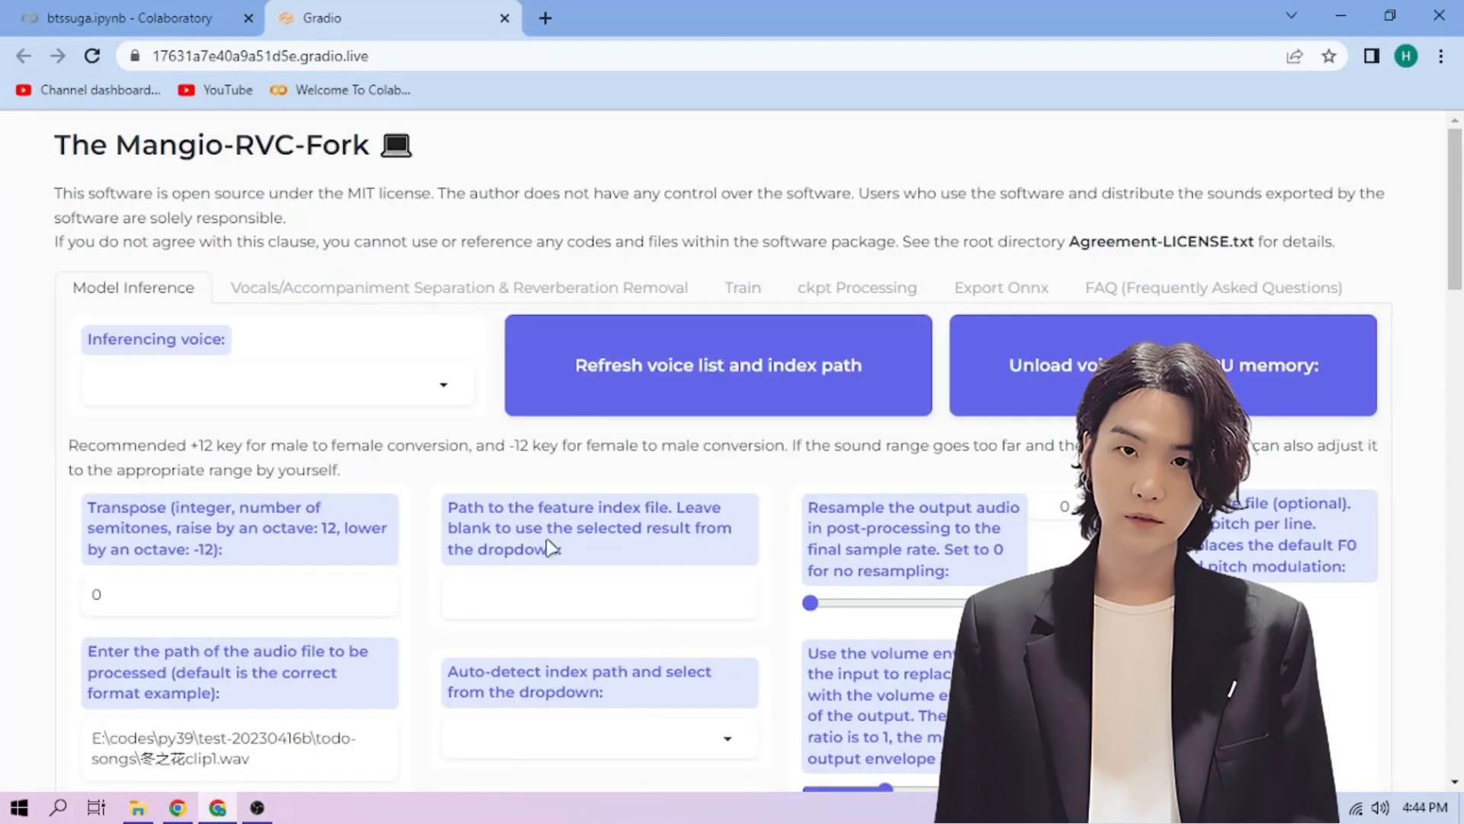
click(274, 383)
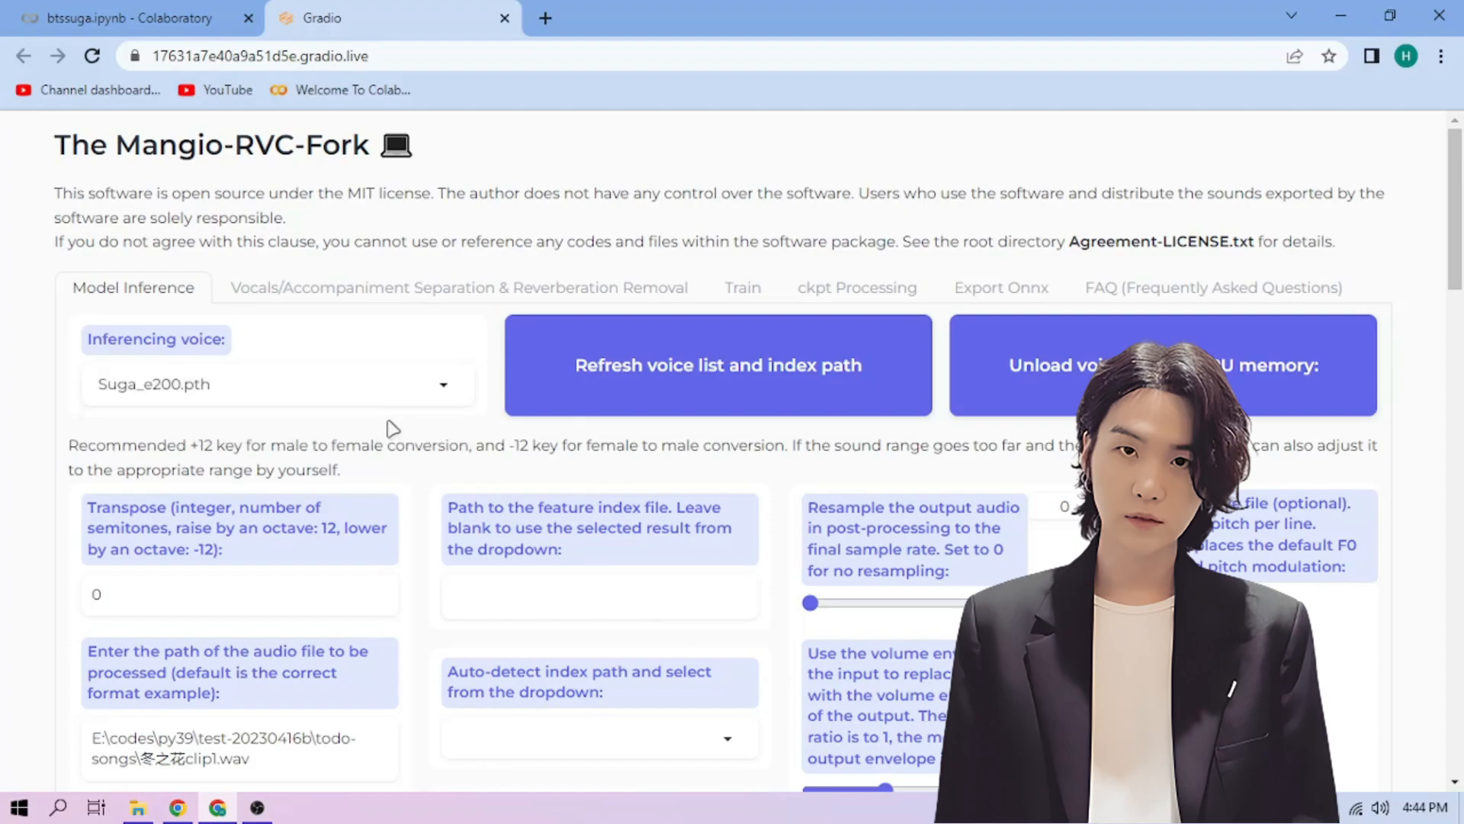
mouse_move(222, 138)
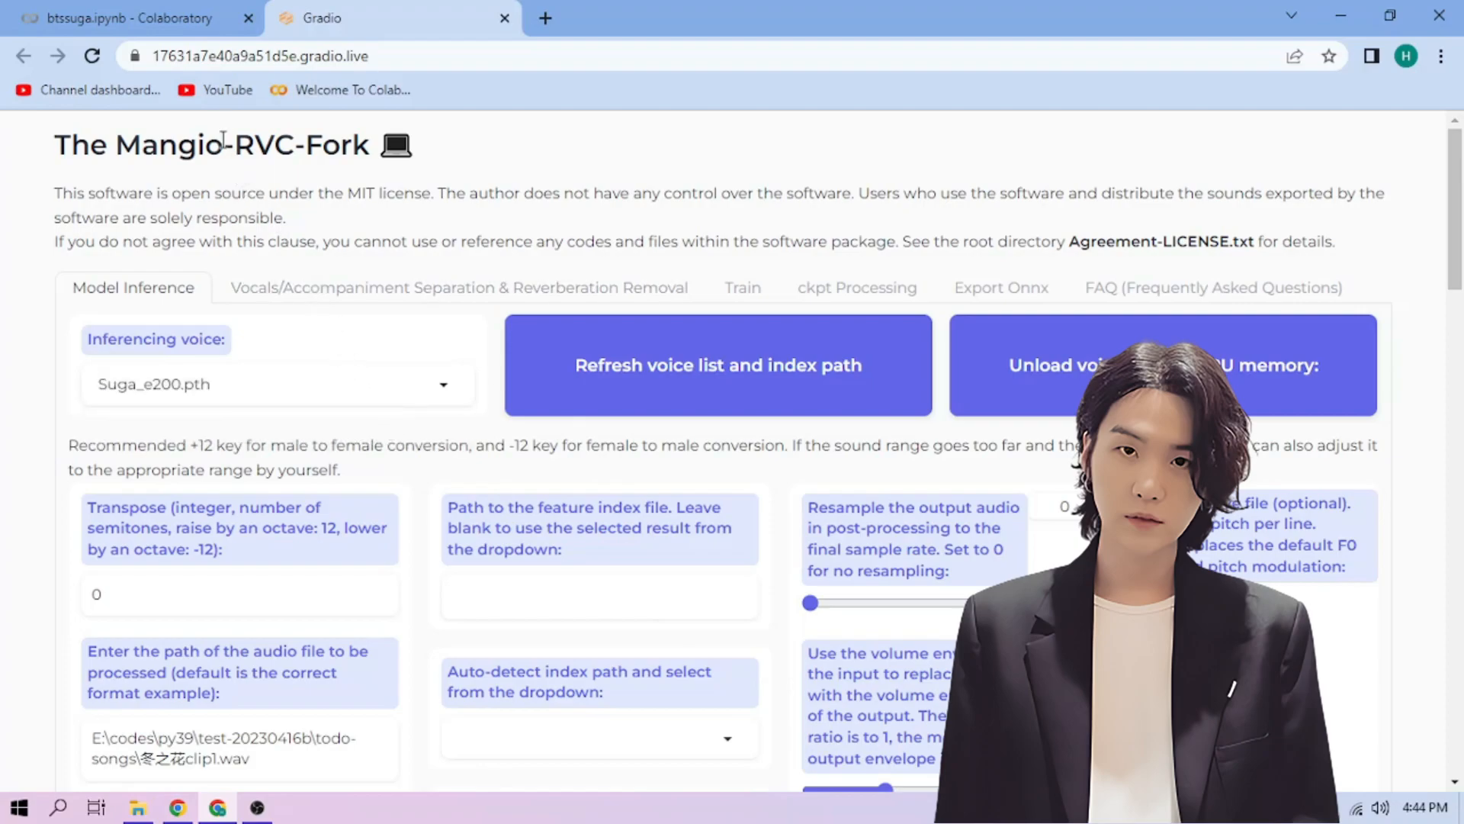
Upload sample1.wav, sample2.wav and sample3.wav via the Files sidebar, then right-click sample2.wav.
click(131, 17)
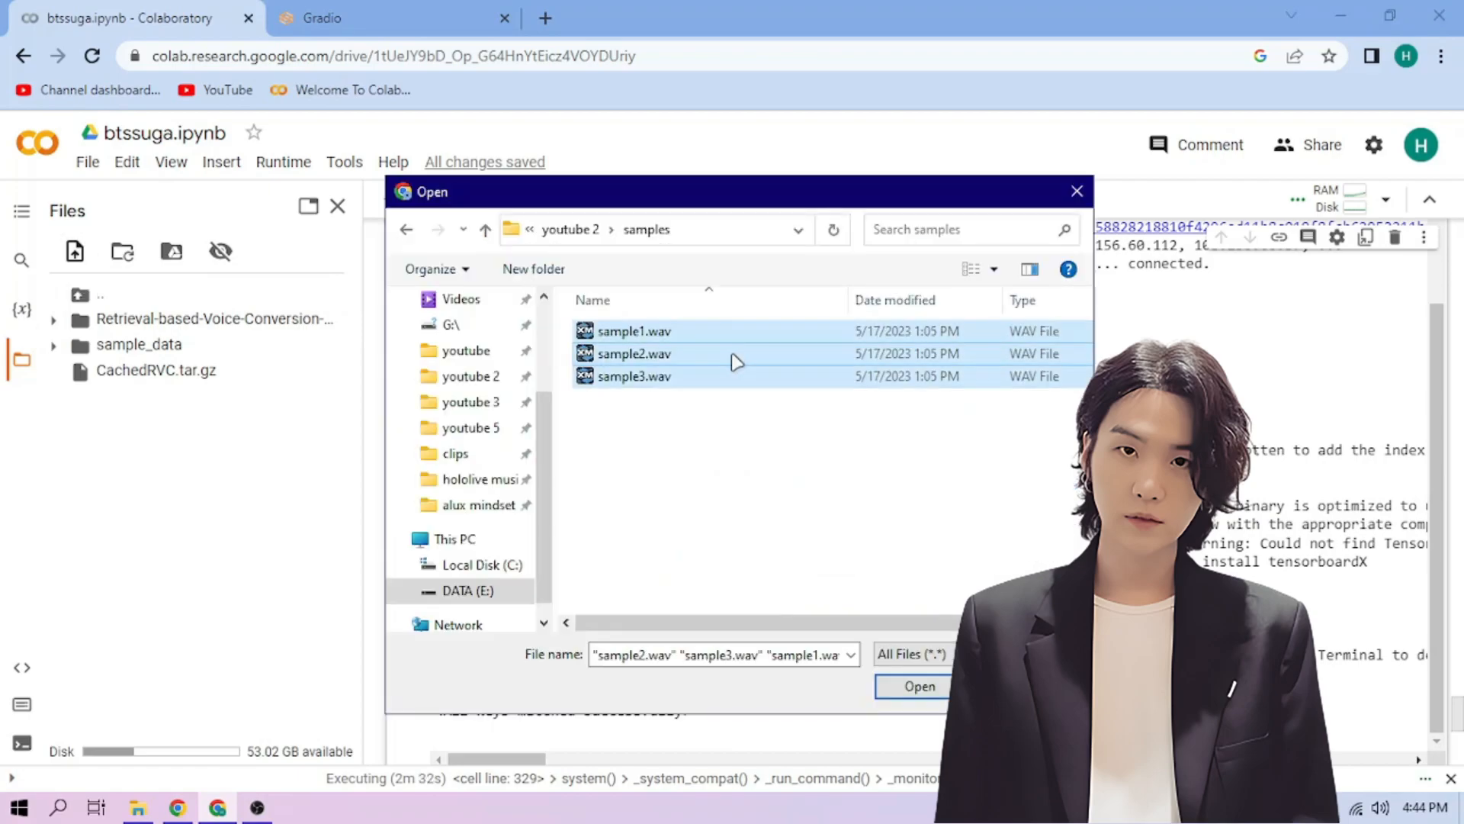
click(916, 685)
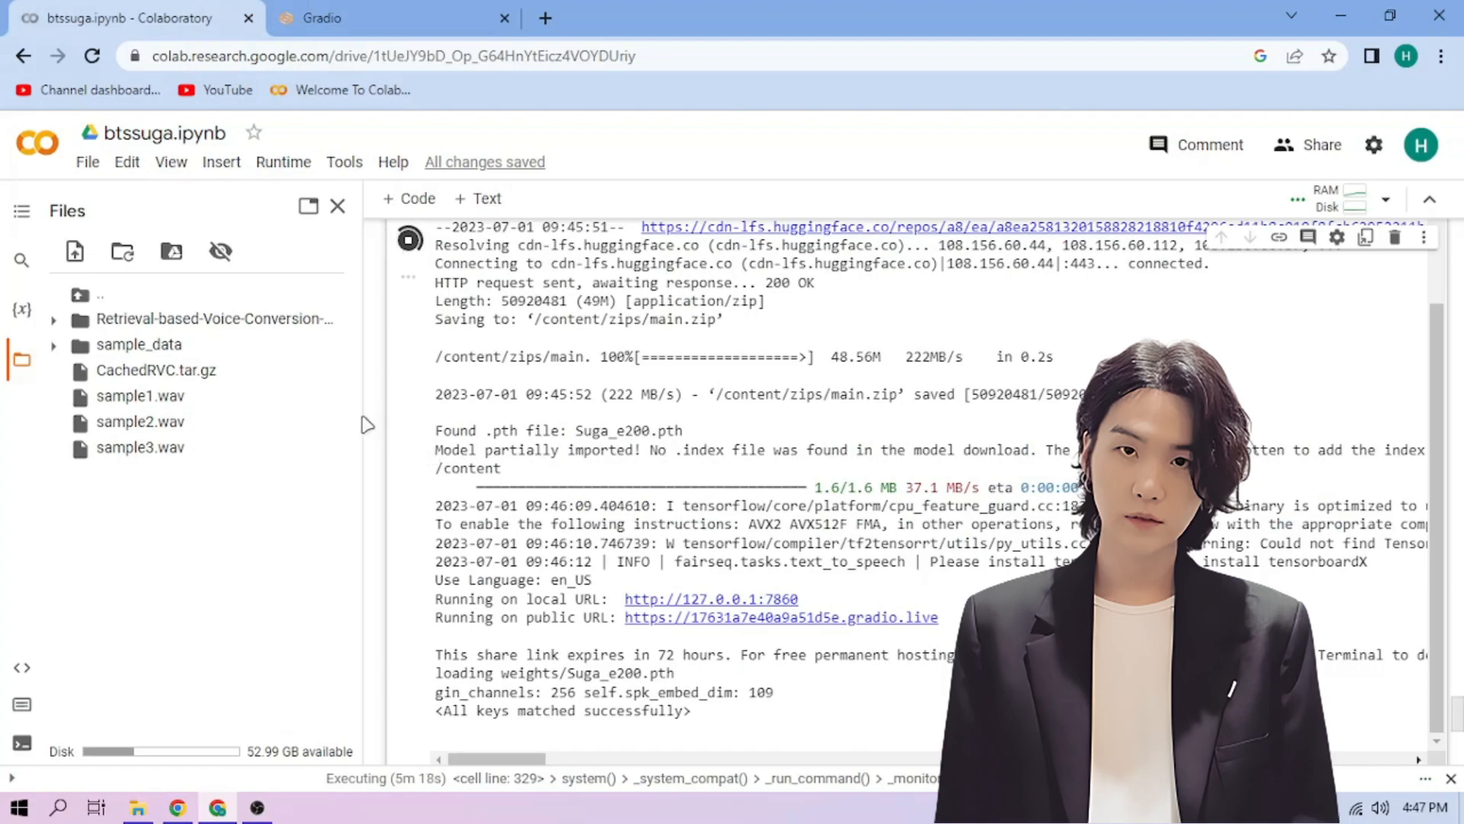
right_click(140, 421)
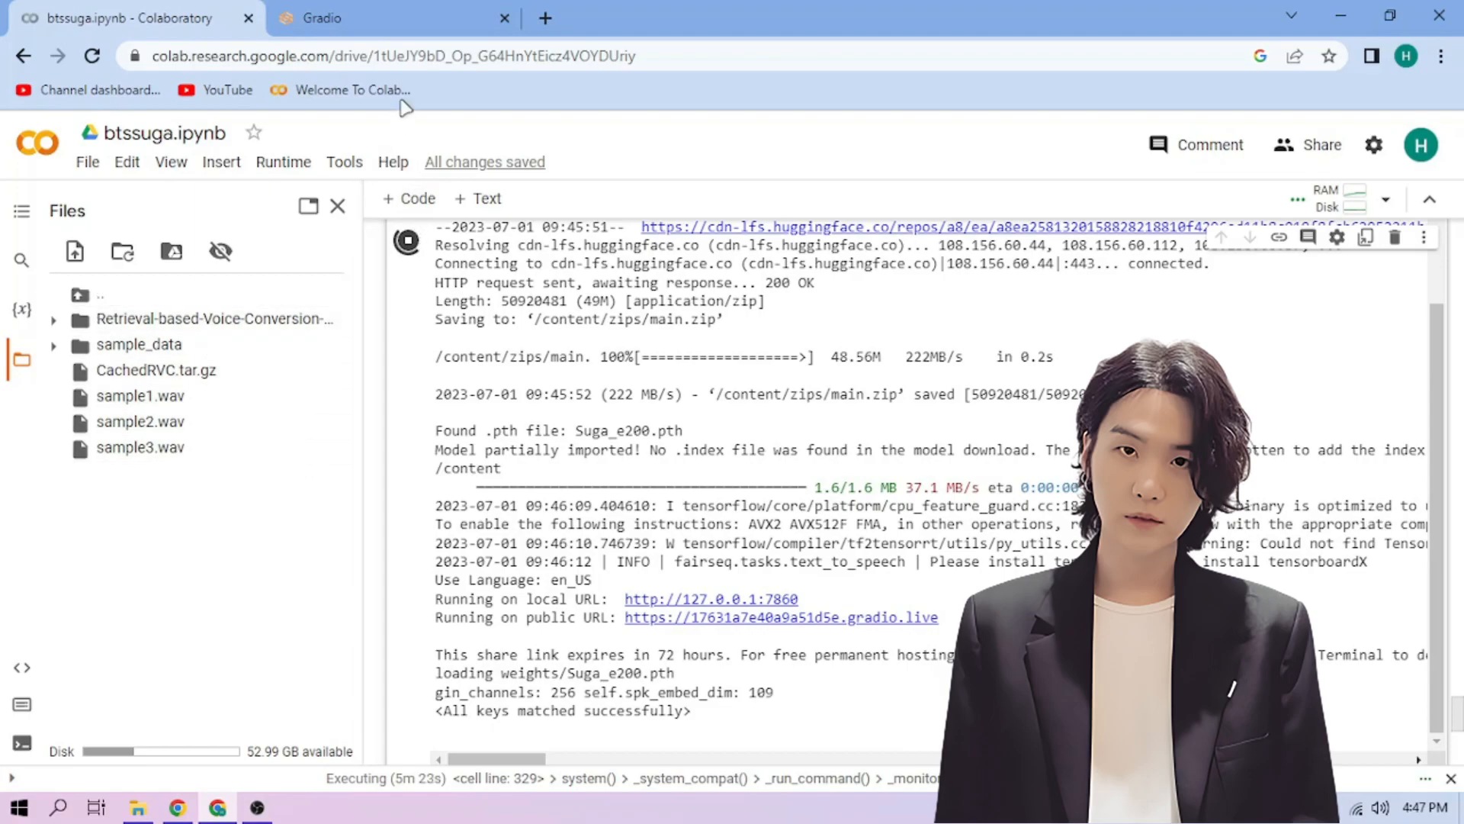
Enter /content/sample2.wav as the input audio path and choose mangio-crepe pitch extraction.
click(391, 18)
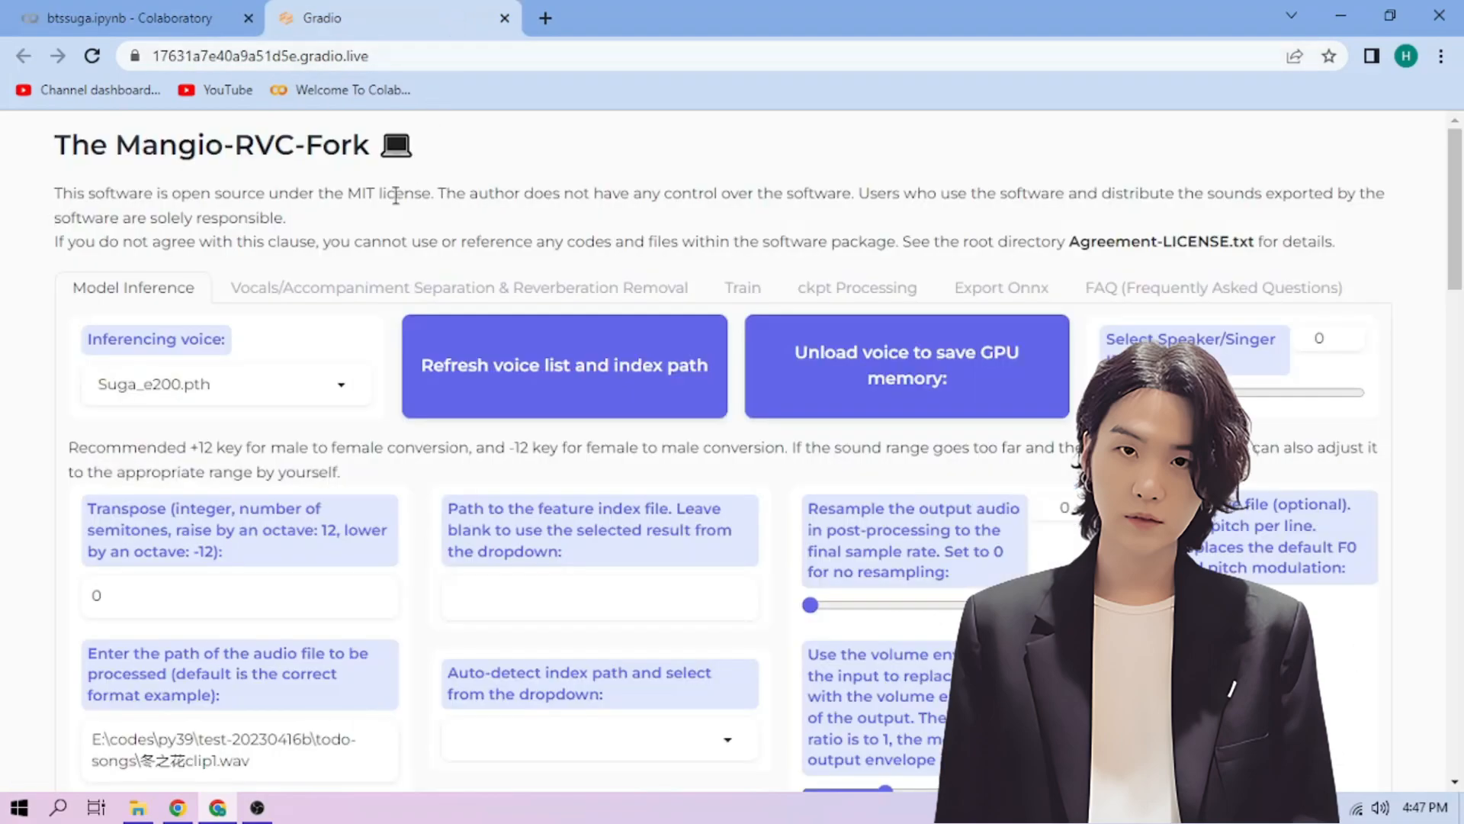
scroll(down, 3)
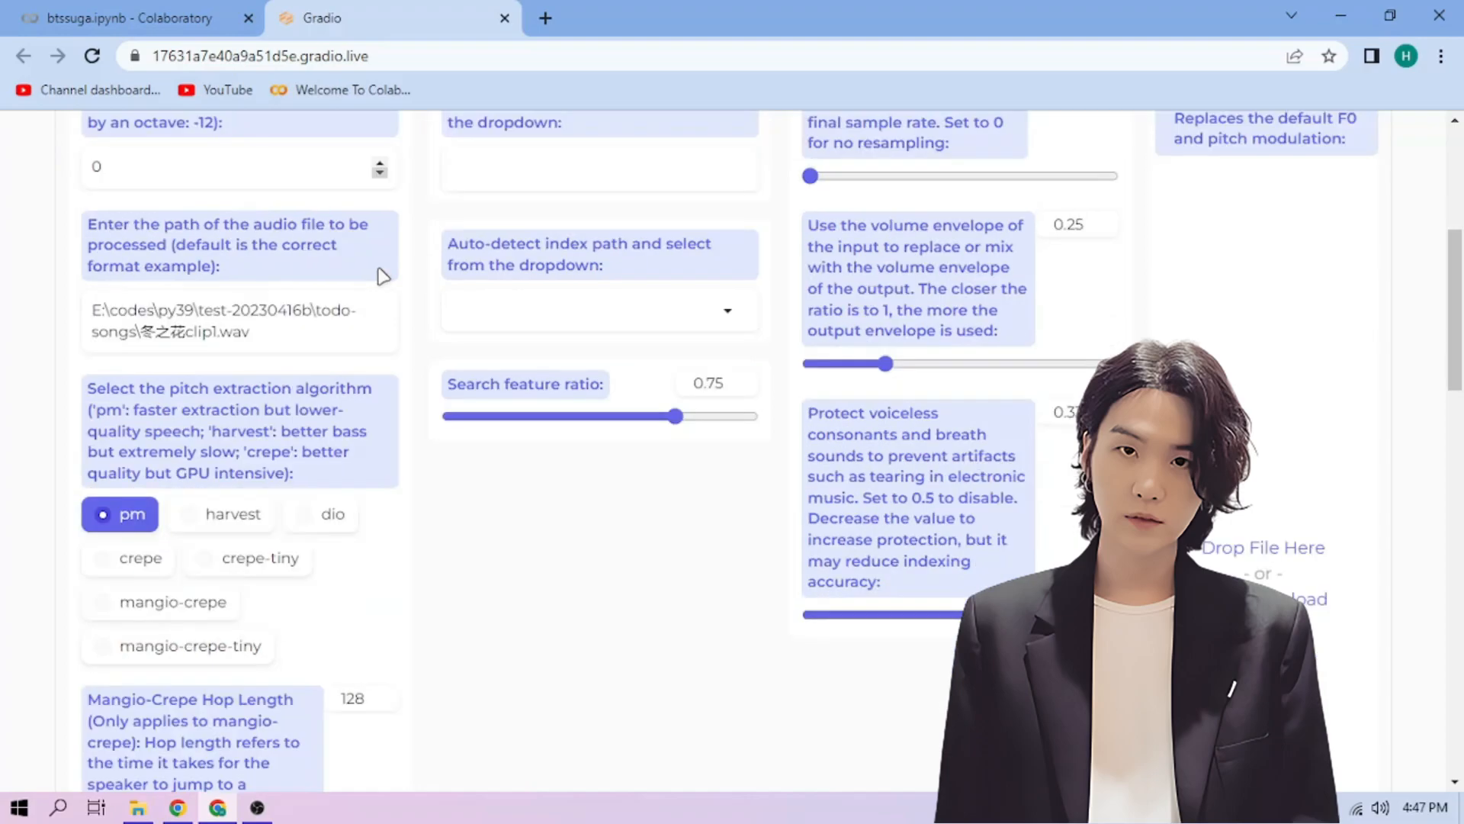
triple_click(224, 321)
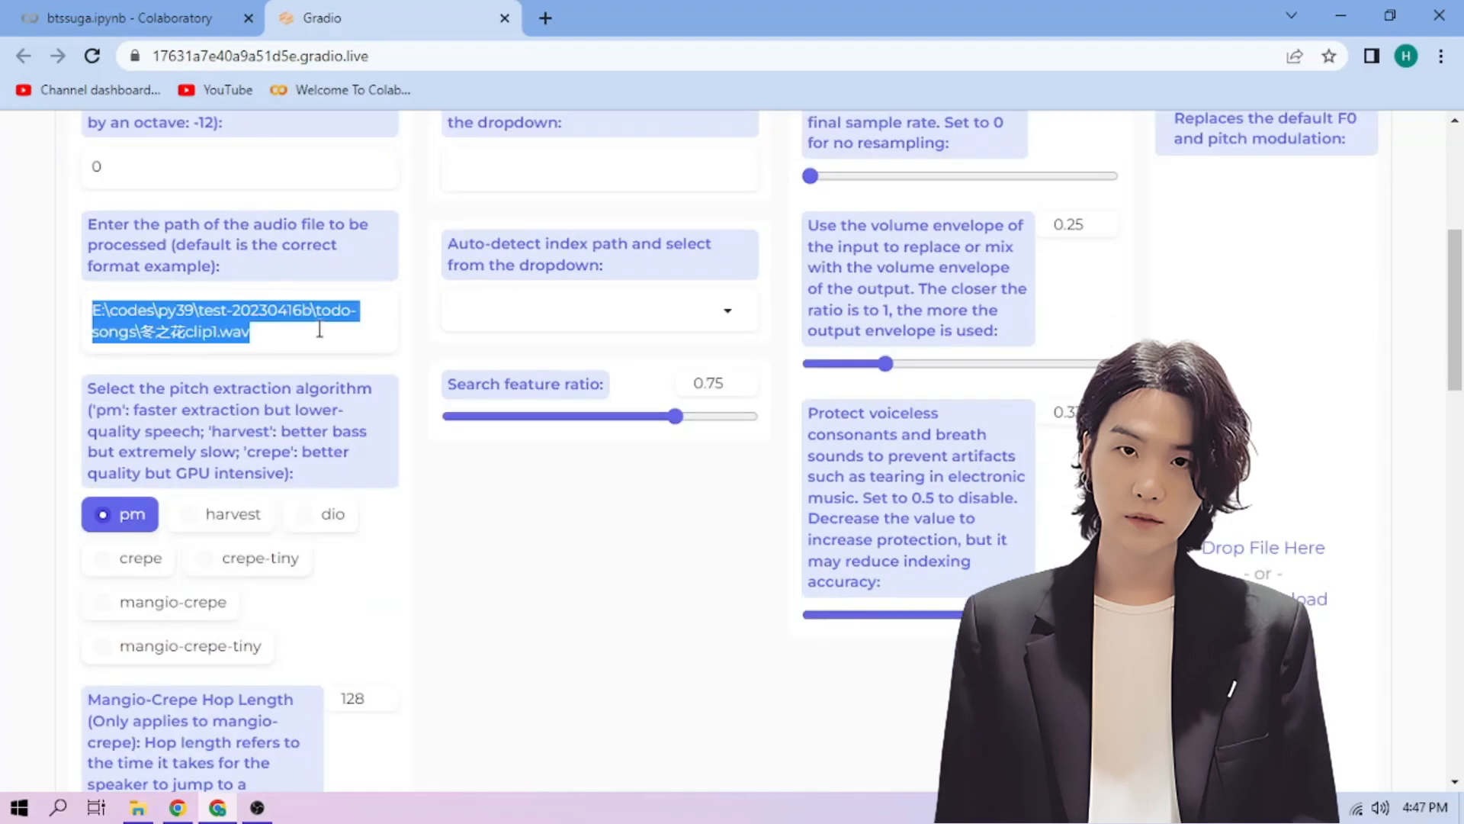
text(/content/sample2.wav)
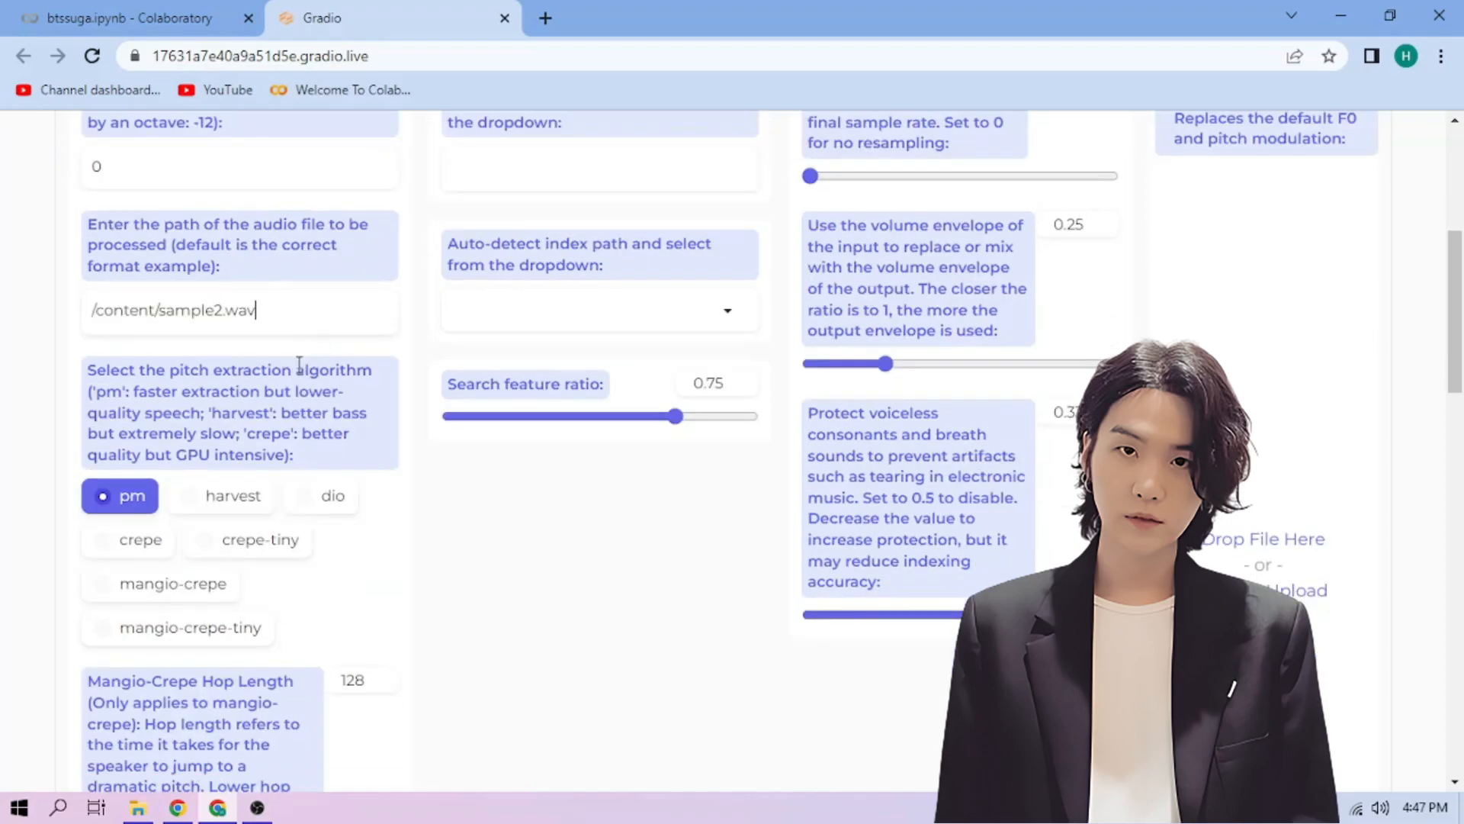
click(160, 584)
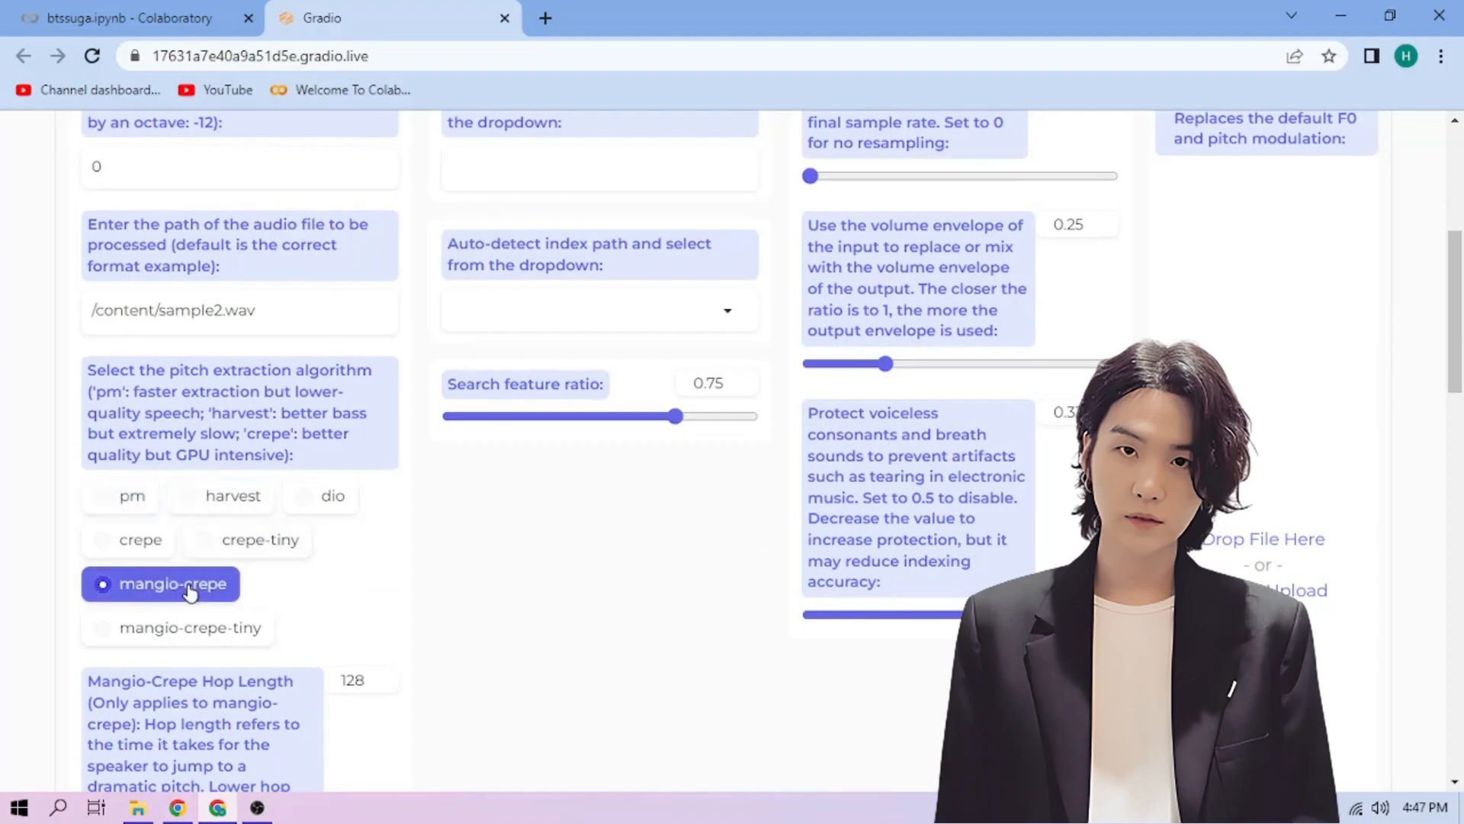
scroll(down, 3)
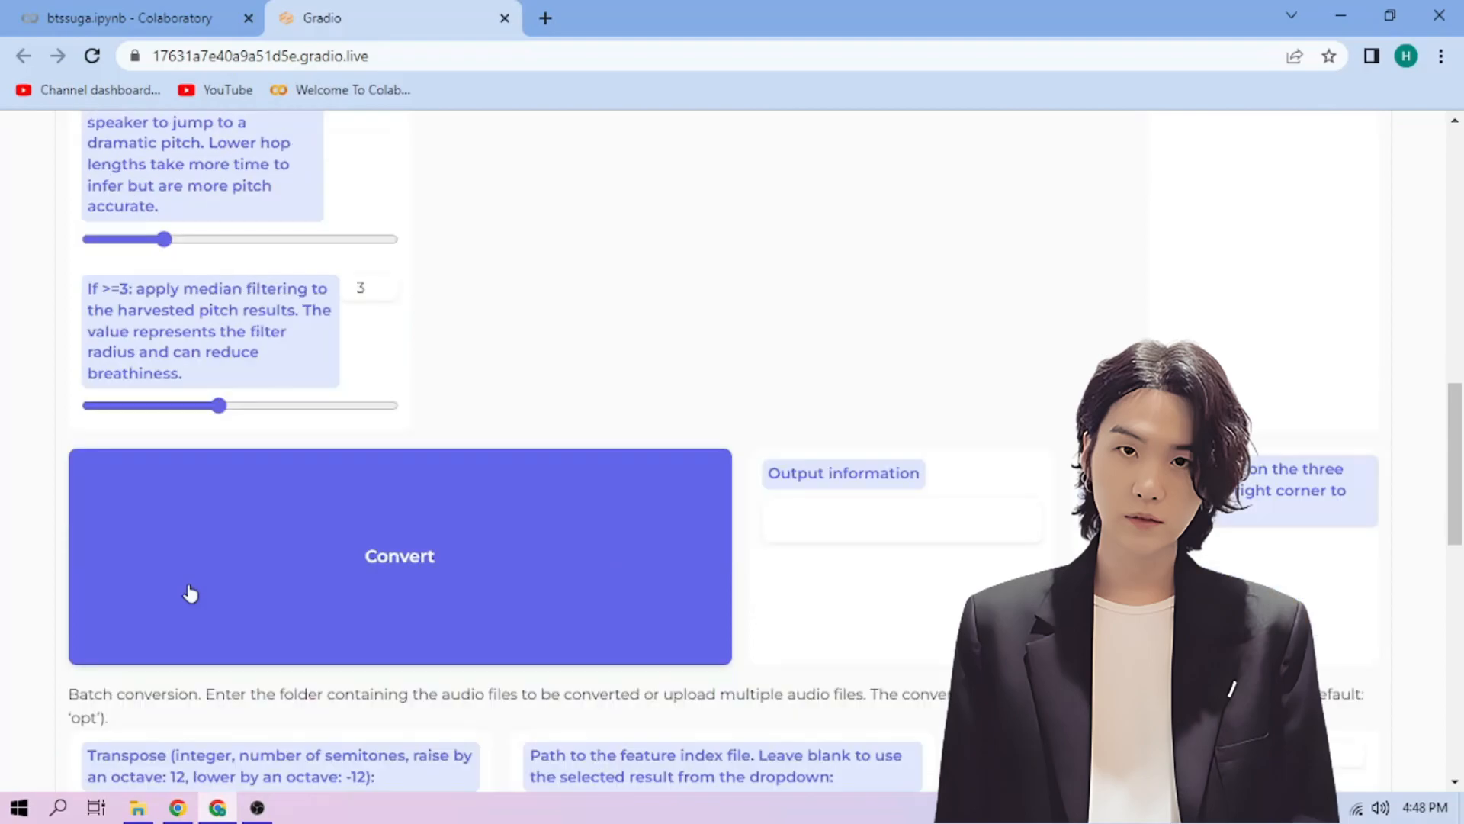
Convert sample2.wav, play the 59-second exported audio, and open its Download menu.
click(399, 556)
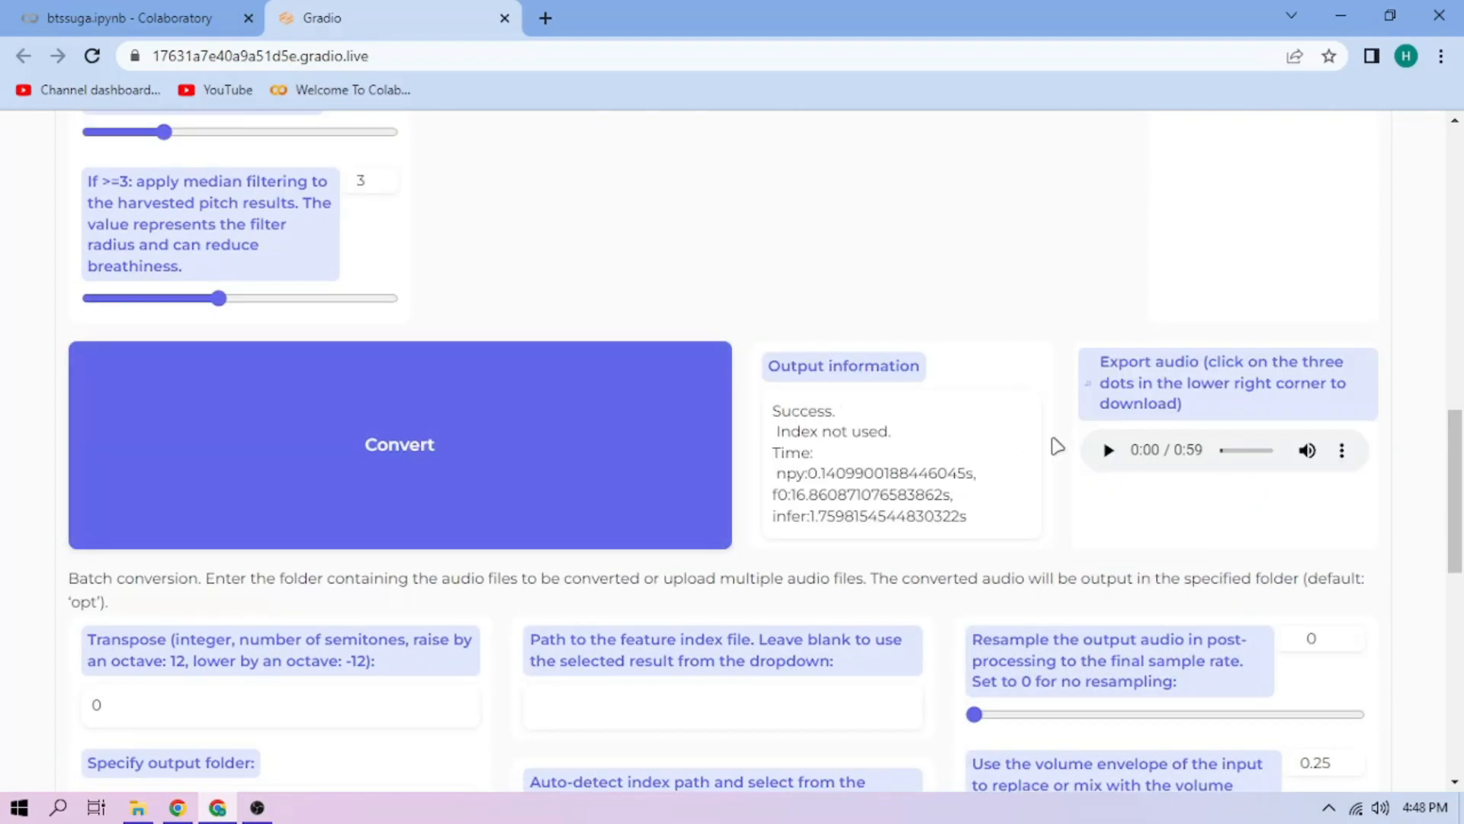
click(1107, 450)
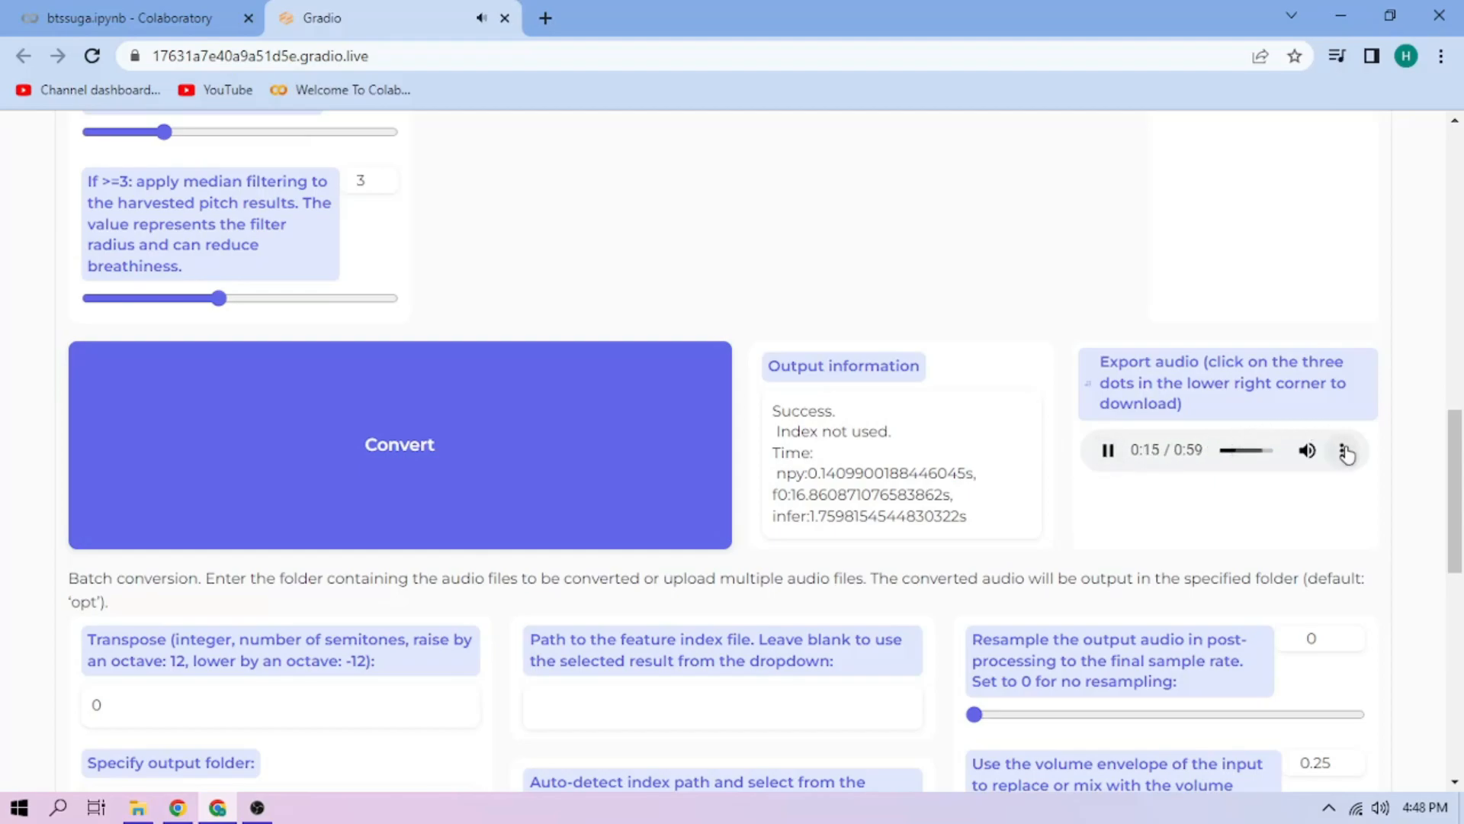
click(1345, 450)
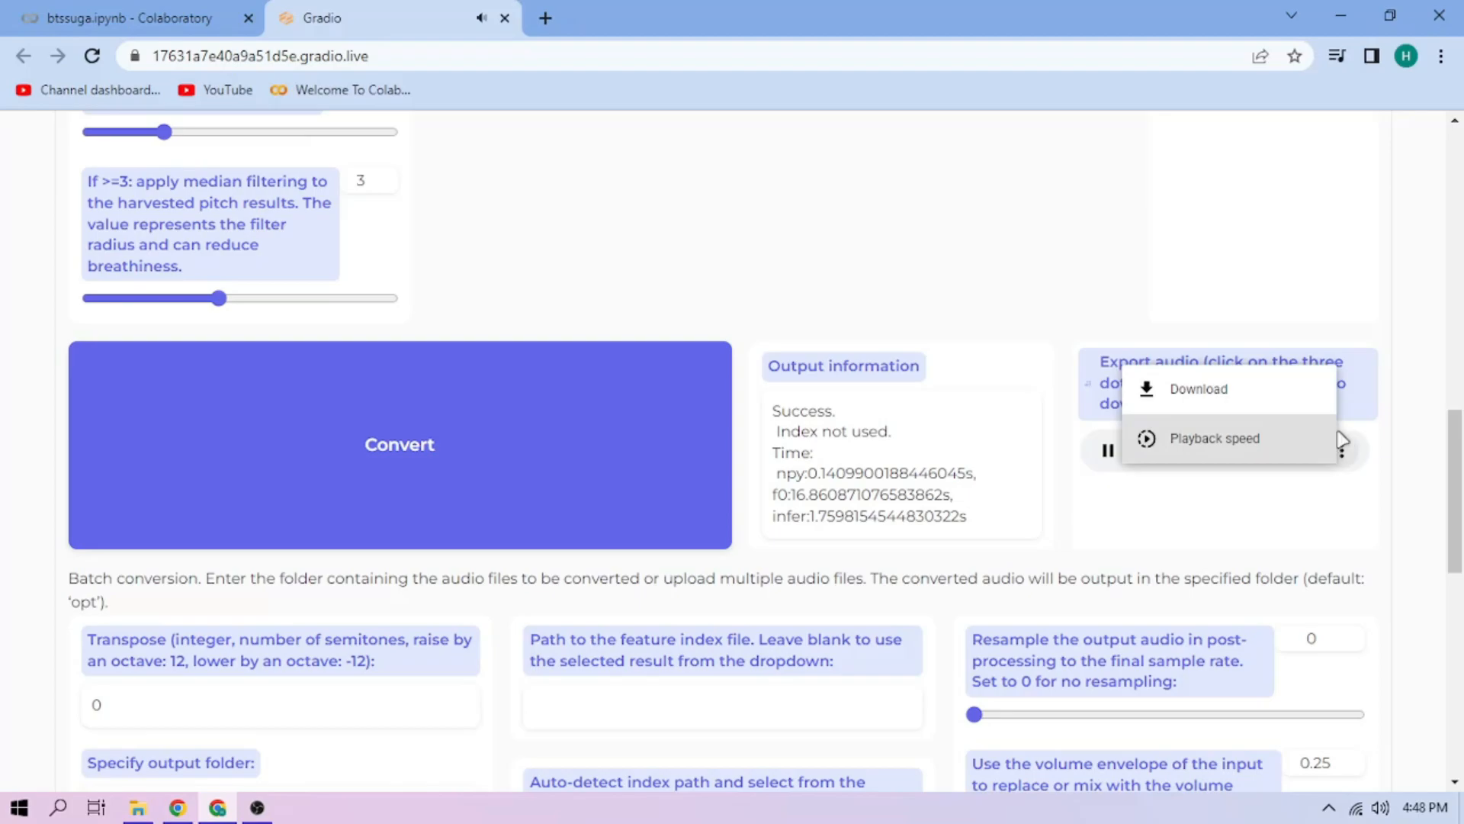